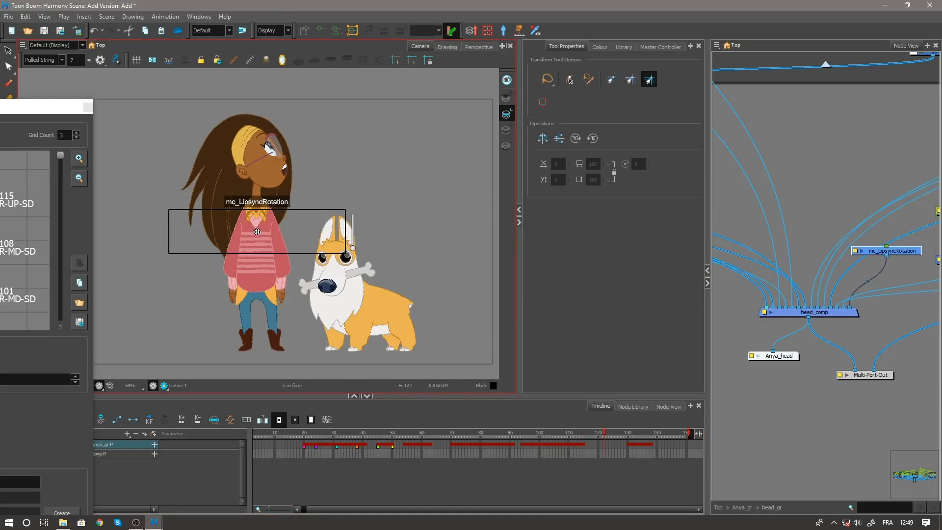
# - Drag the Master Controller Stack Wizard from the left edge back to screen centre
pyautogui.moveTo(257, 232); pyautogui.dragTo(309, 241)
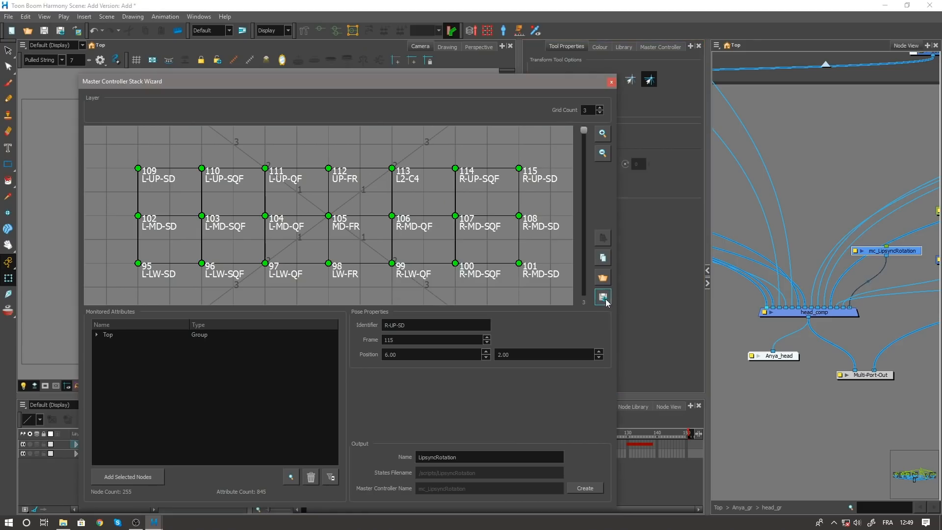
# - Save the pose grid as a Grid Stack (Cube) preset named GirlStack2
pyautogui.click(603, 297)
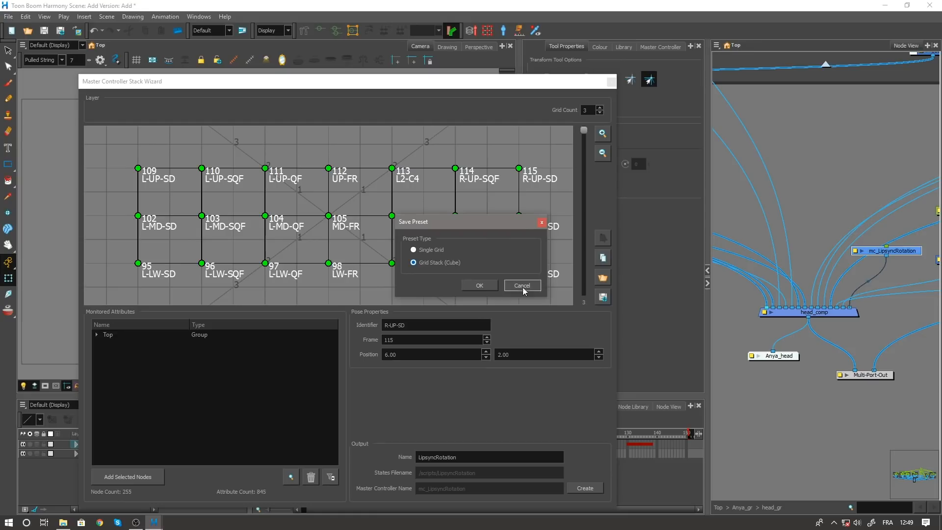
pyautogui.click(479, 285)
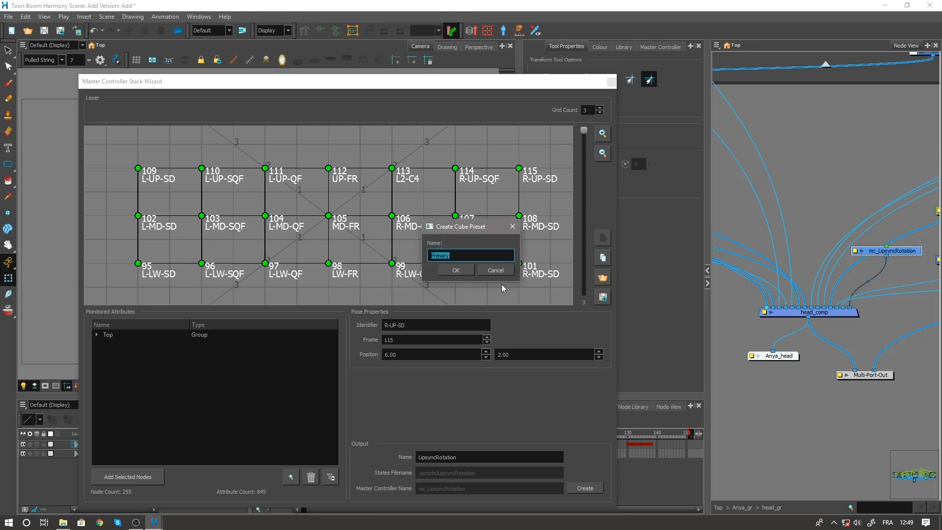
pyautogui.write('Girl')
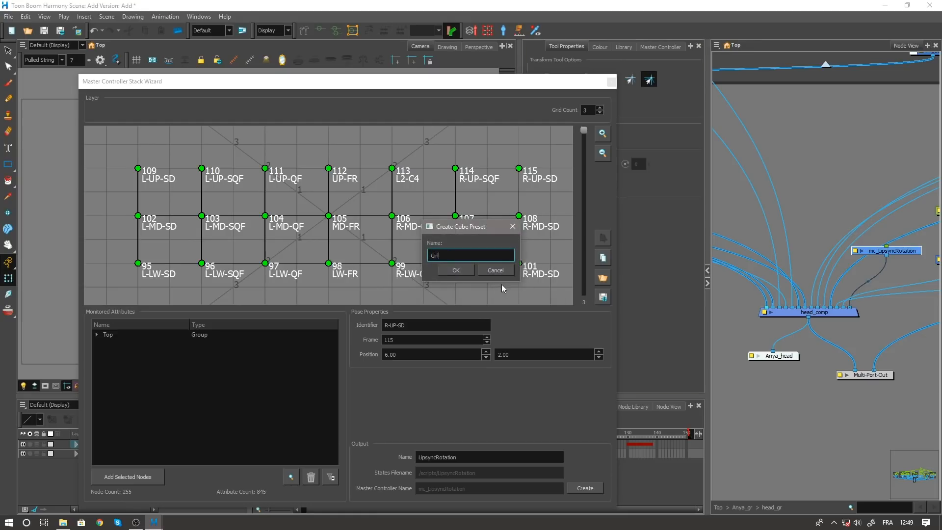
pyautogui.write('Stack2')
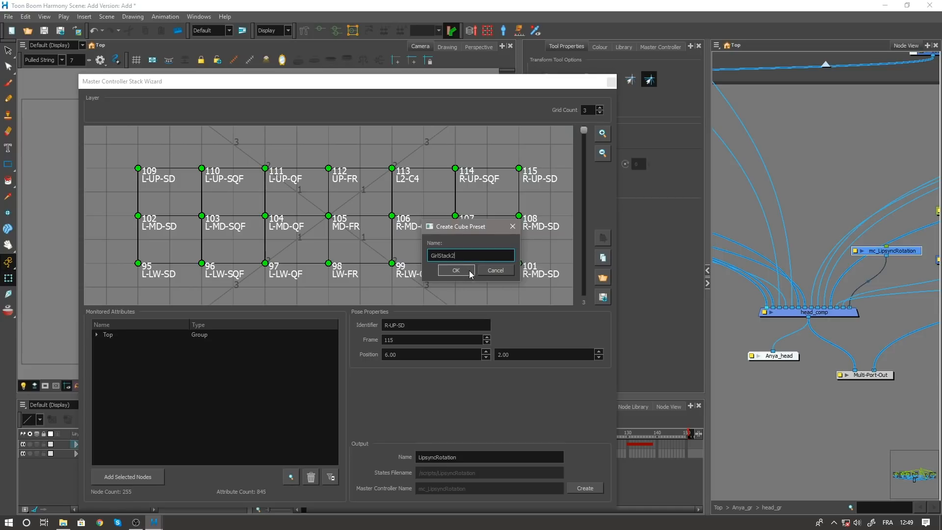
pyautogui.click(455, 270)
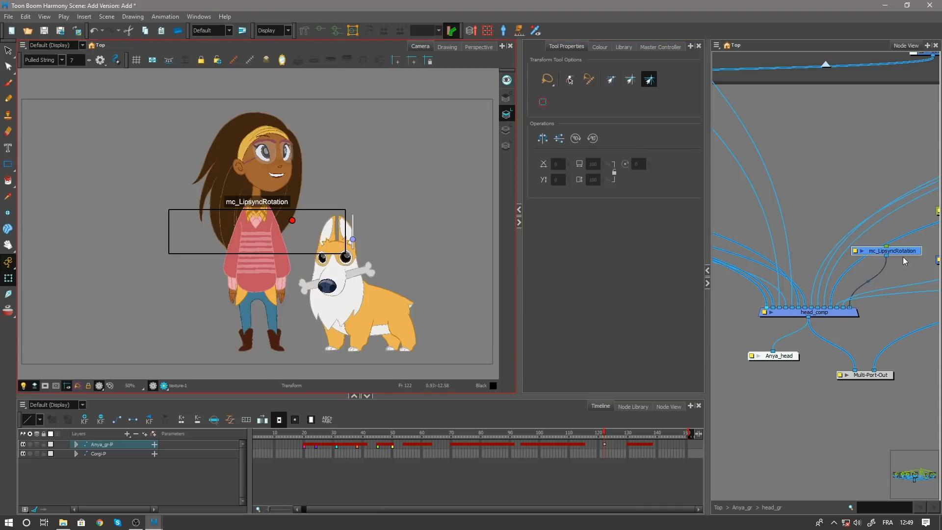
# - Show the Master Controller panel listing the head controllers, including mc_LipsyncRotation
pyautogui.click(660, 46)
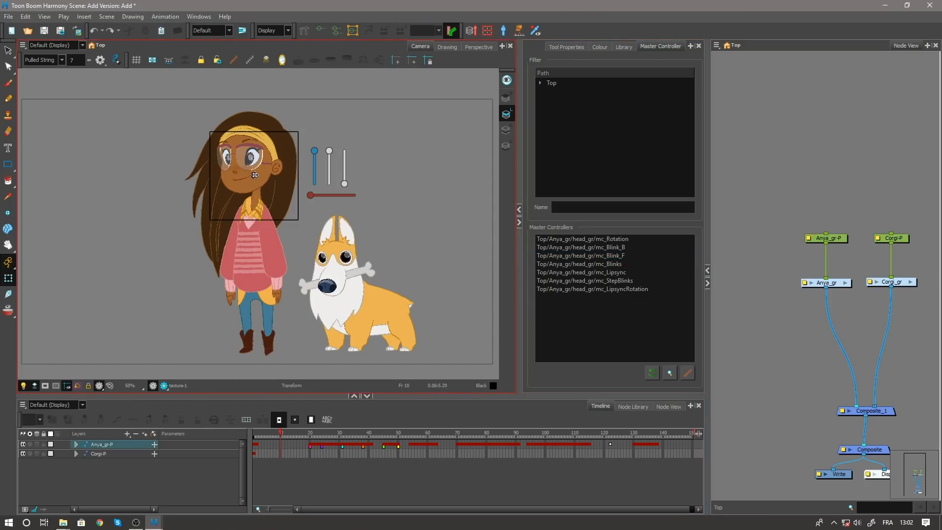
# - Slide Anya's mouth to a smile and back closed, then select mc_LipsyncRotation
pyautogui.moveTo(255, 175); pyautogui.dragTo(218, 166)
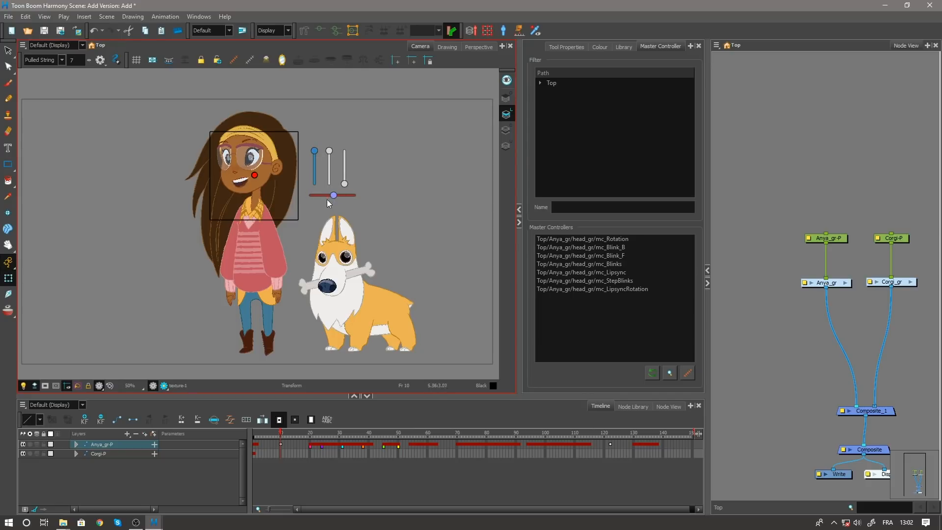
pyautogui.moveTo(334, 195); pyautogui.dragTo(313, 195)
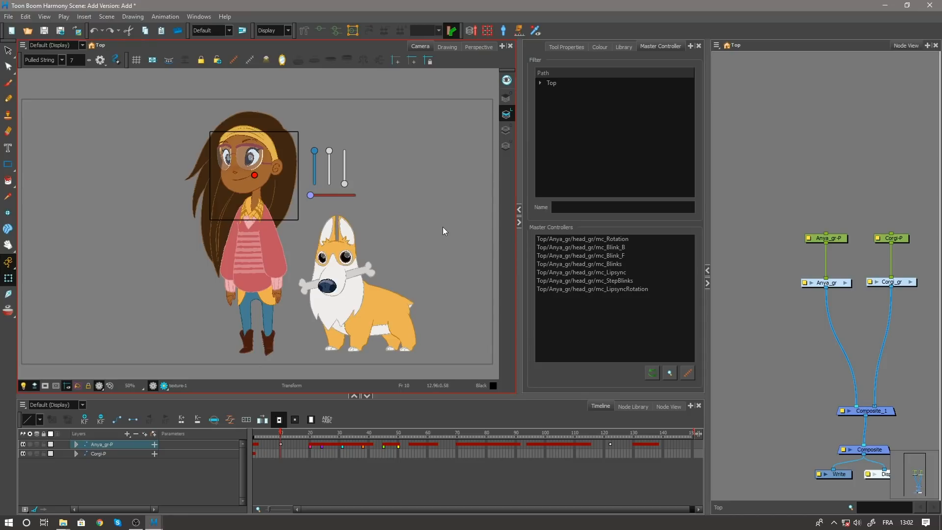
pyautogui.click(593, 289)
pyautogui.write('lip')
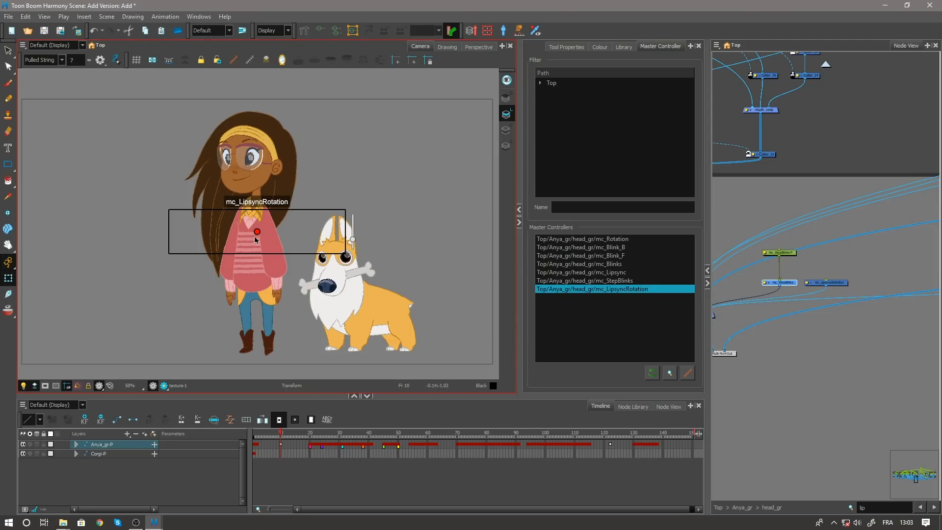
# - Drag the mc_LipsyncRotation grid point right, turning Anya's head into a raised profile
pyautogui.moveTo(257, 232); pyautogui.dragTo(218, 242)
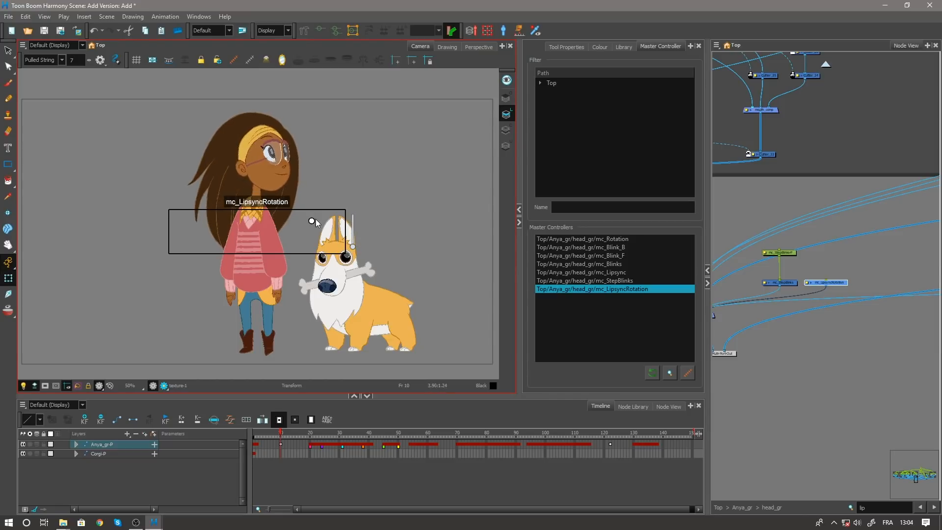
pyautogui.moveTo(312, 221); pyautogui.dragTo(313, 215)
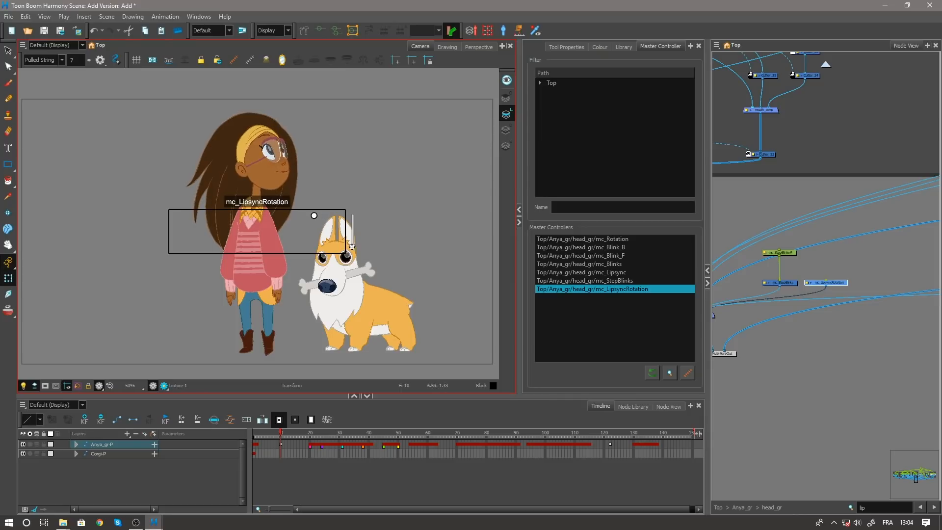